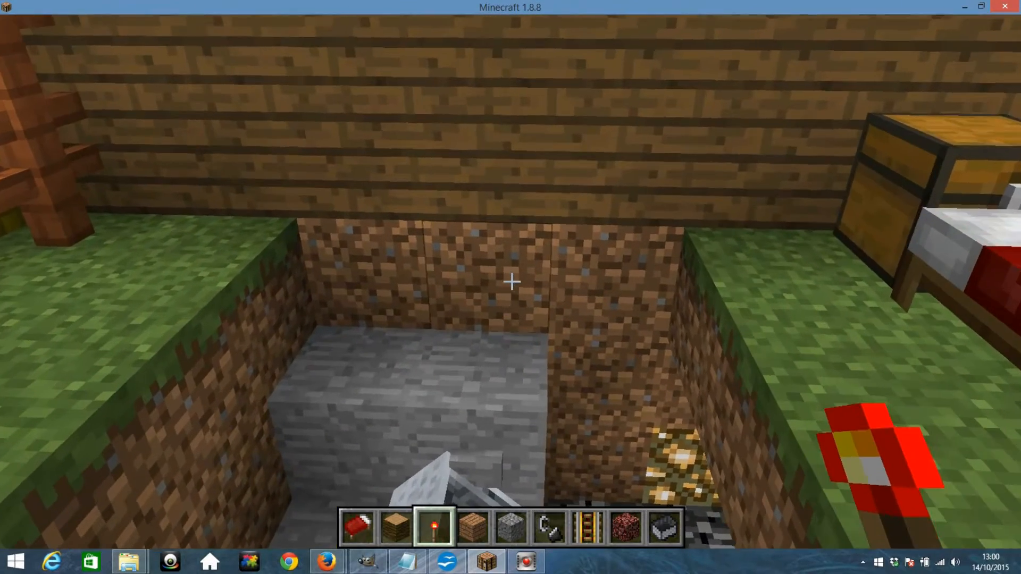
mouse_move(511, 282)
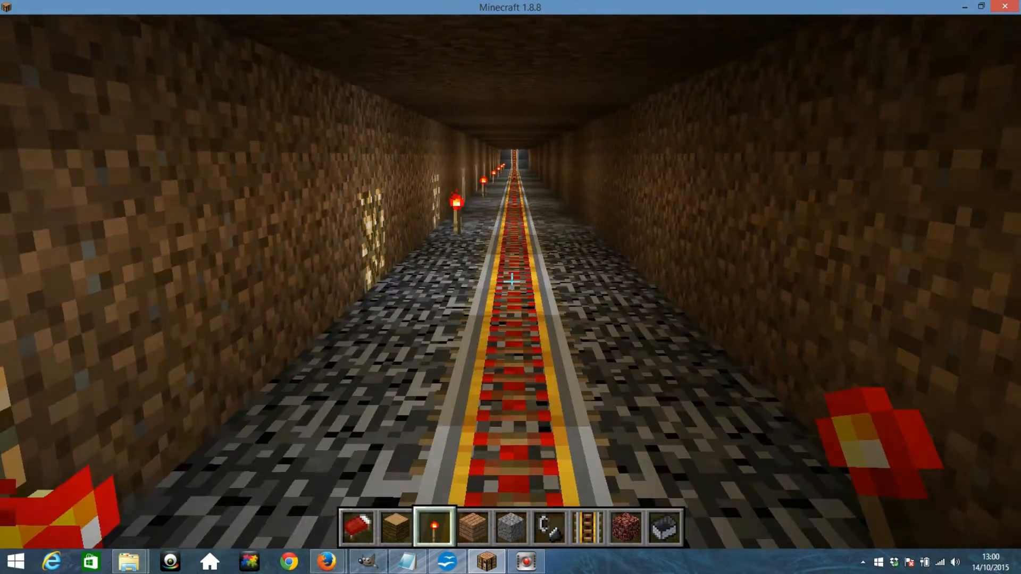
Drive the minecart forward through the redstone-torch tunnel out onto the grassland.
key("w")
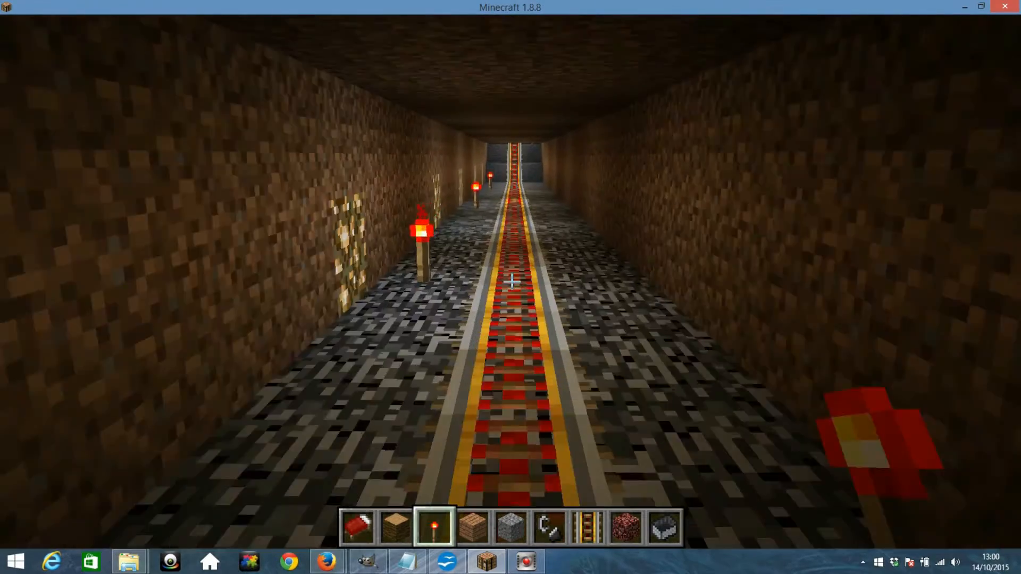
key("w")
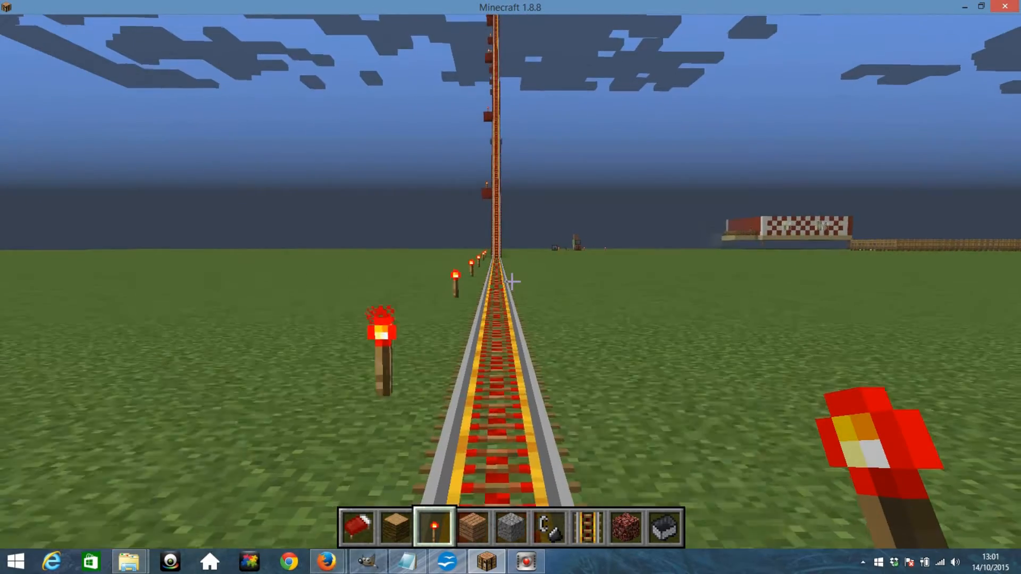
Keep the minecart moving to the base of the tall vertical rail tower.
key("w")
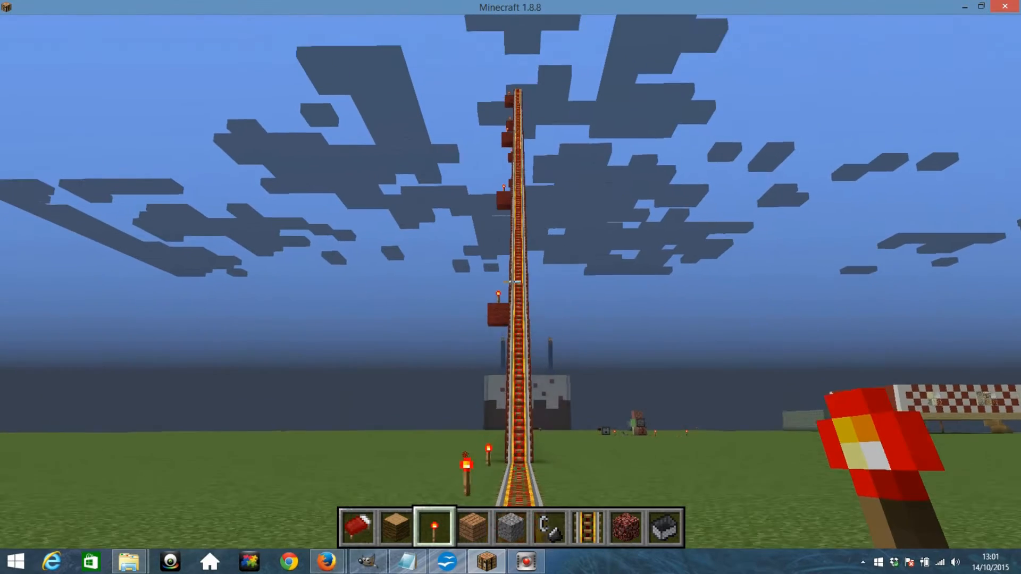
mouse_move(511, 287)
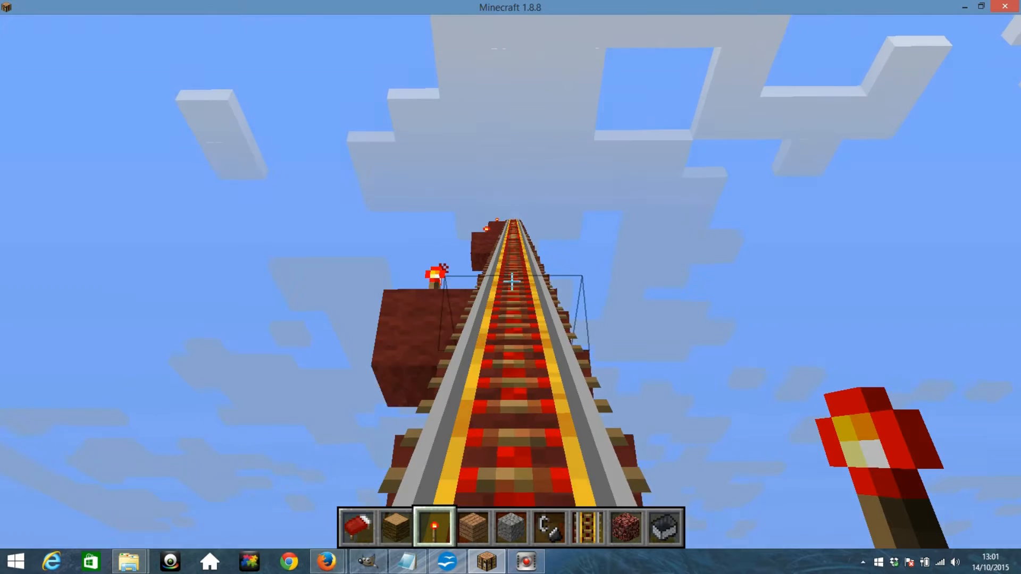
mouse_move(511, 281)
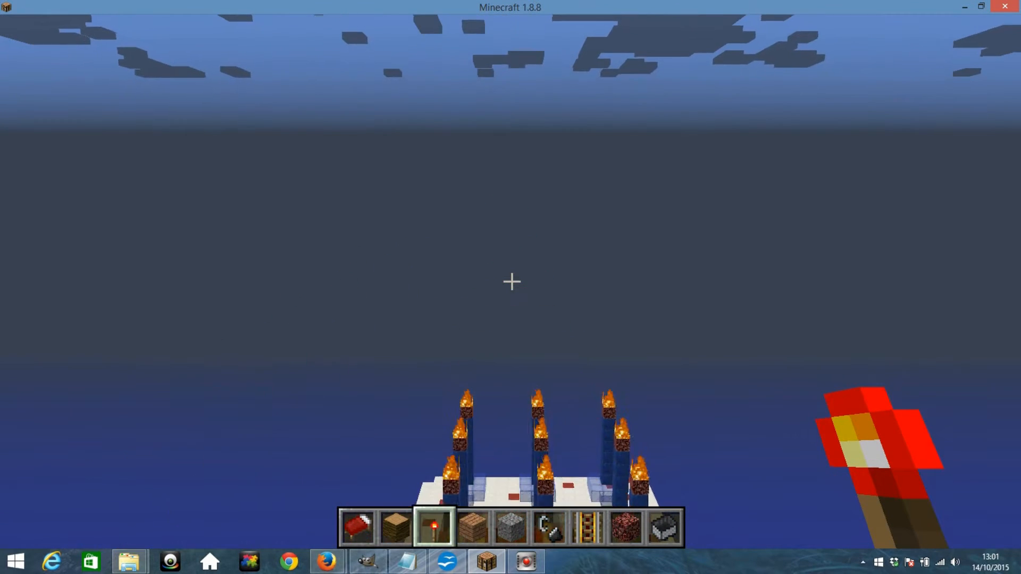
mouse_move(511, 281)
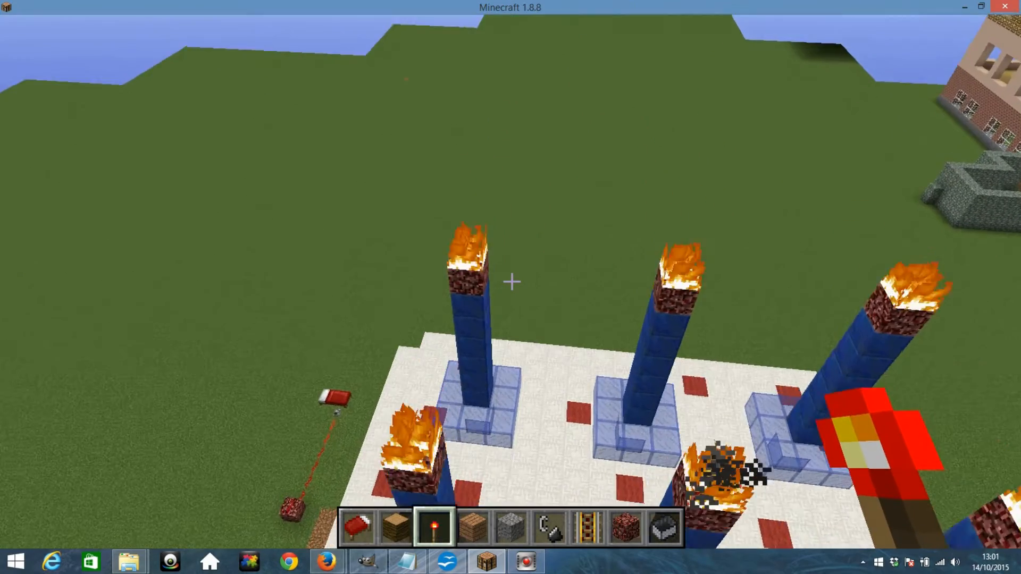
Search the creative inventory for 'water' to get a water bucket on the cake.
key("e")
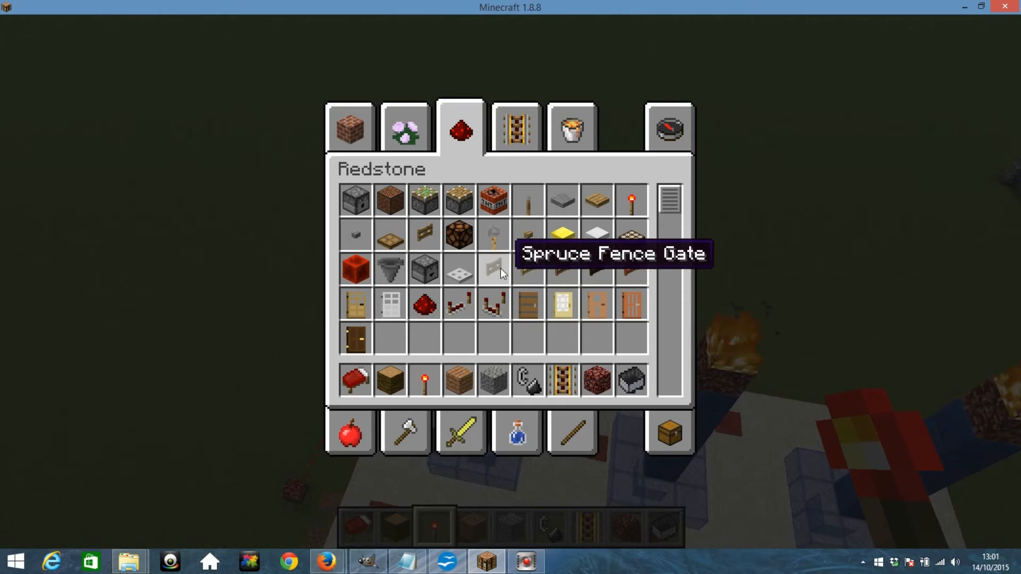
left_click(668, 128)
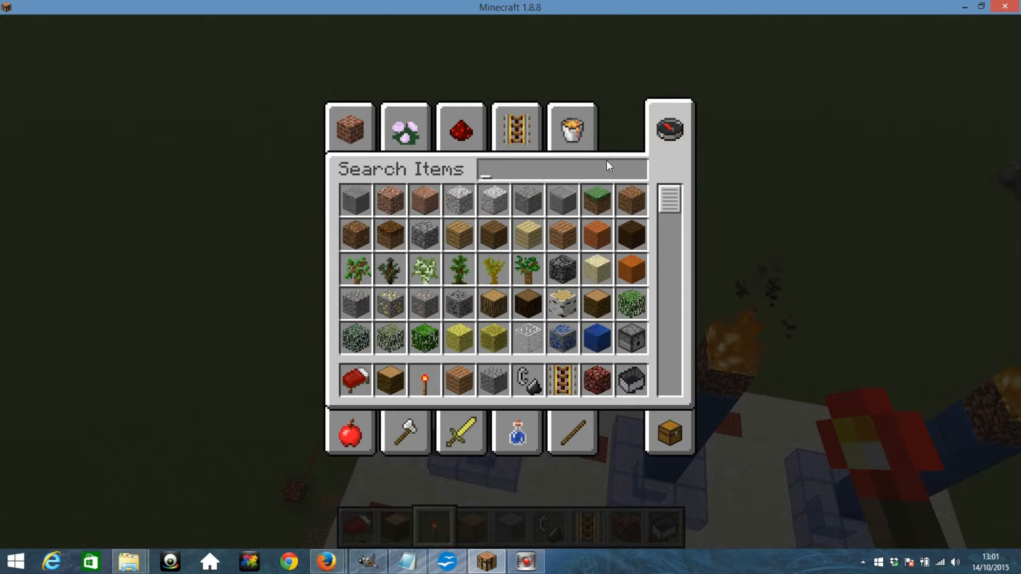
type("water")
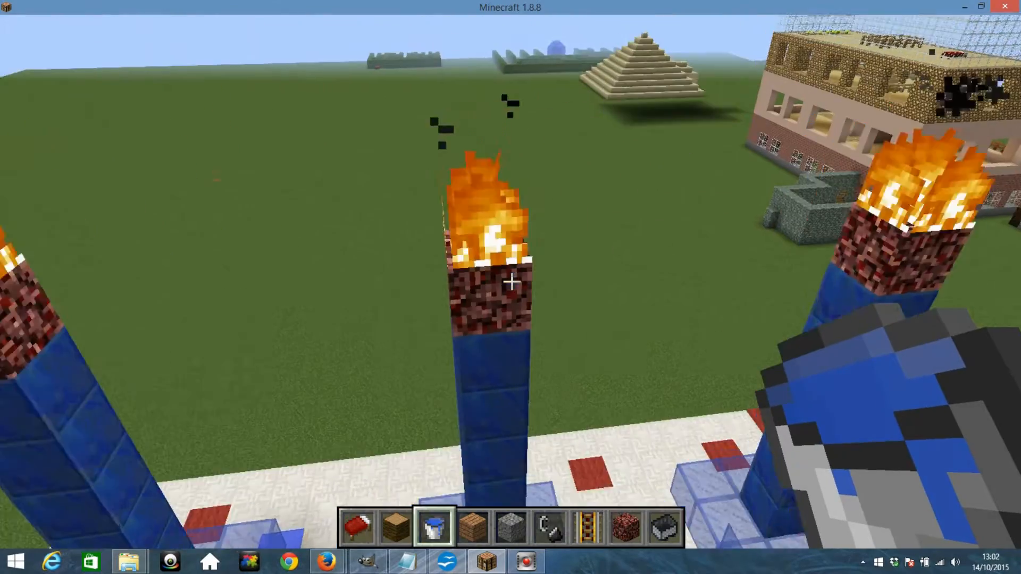
mouse_move(511, 279)
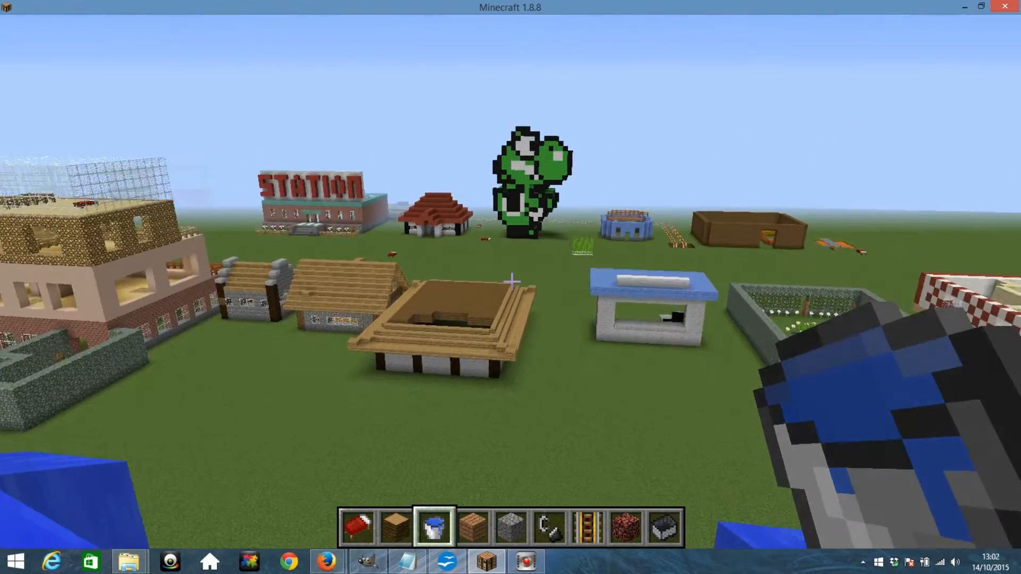
mouse_move(511, 286)
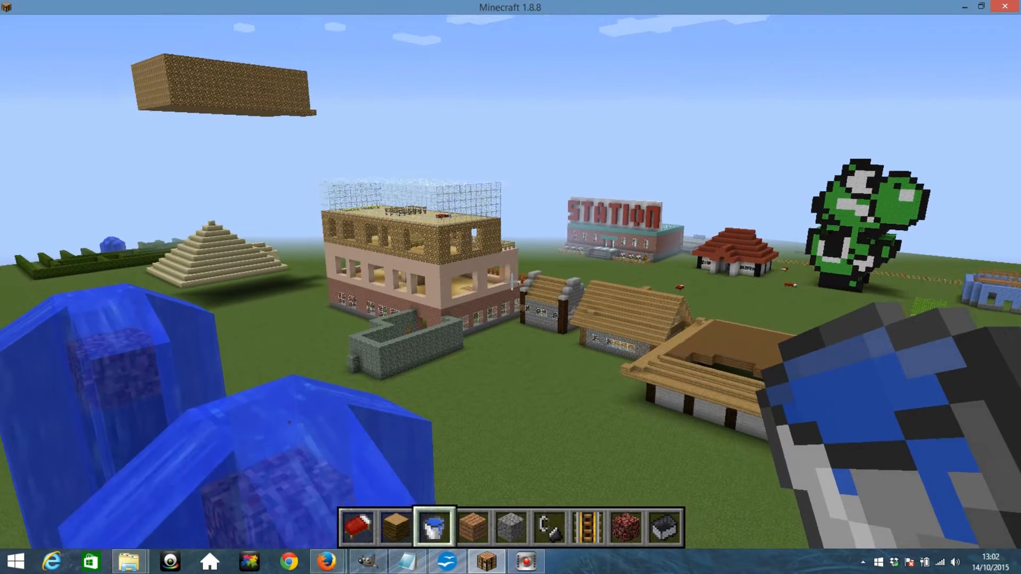
mouse_move(511, 288)
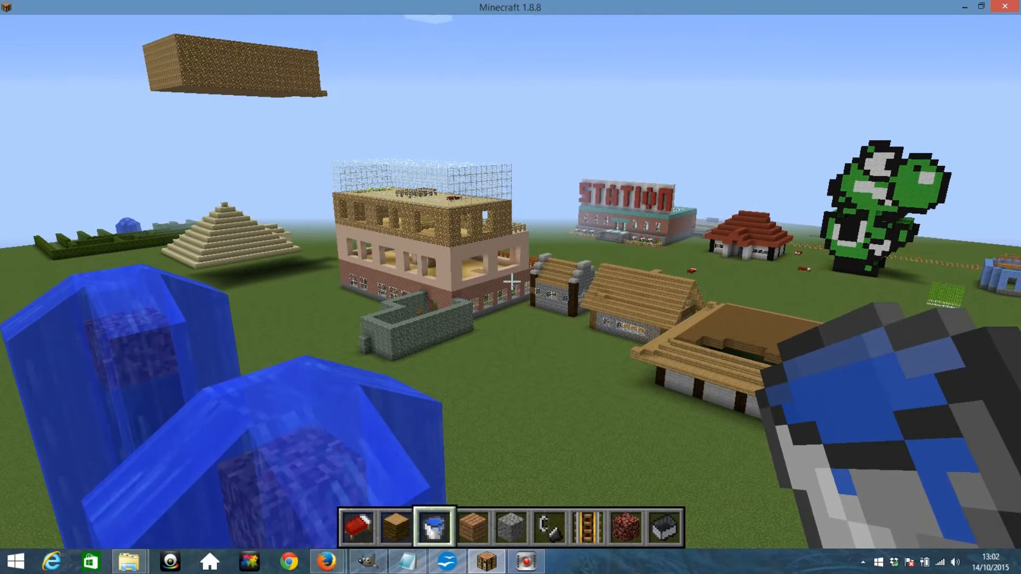